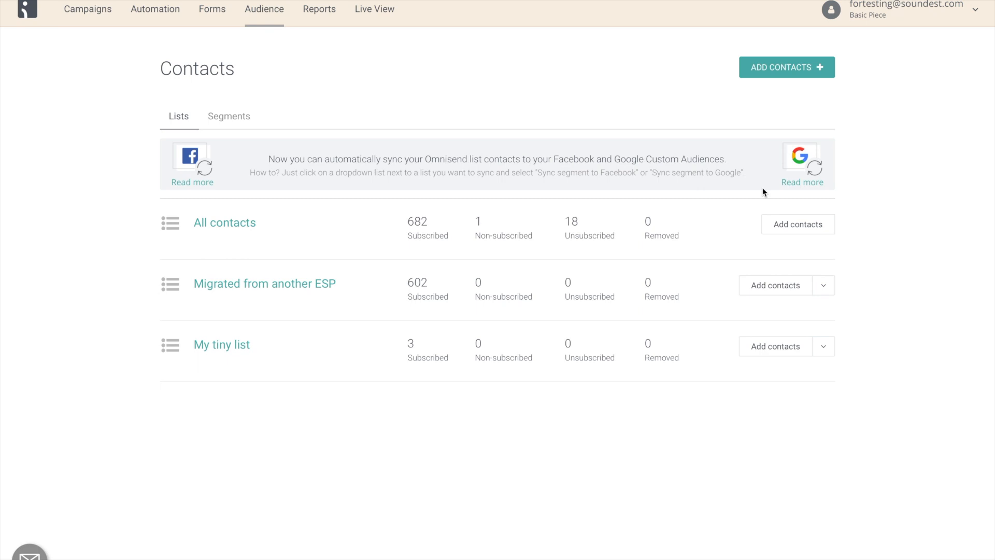
{"action": "mouse_move", "coordinate": [737, 90]}
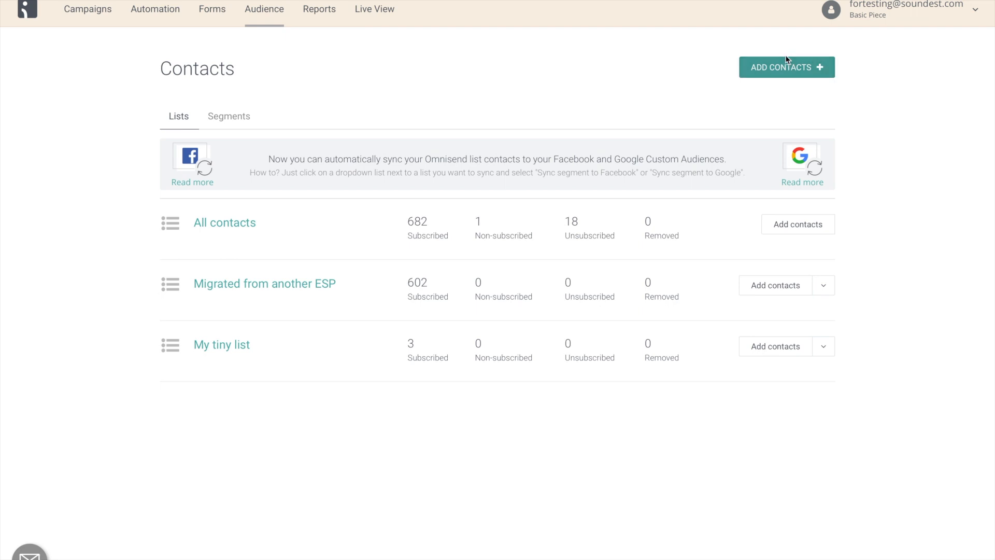
{"action": "mouse_move", "coordinate": [766, 92]}
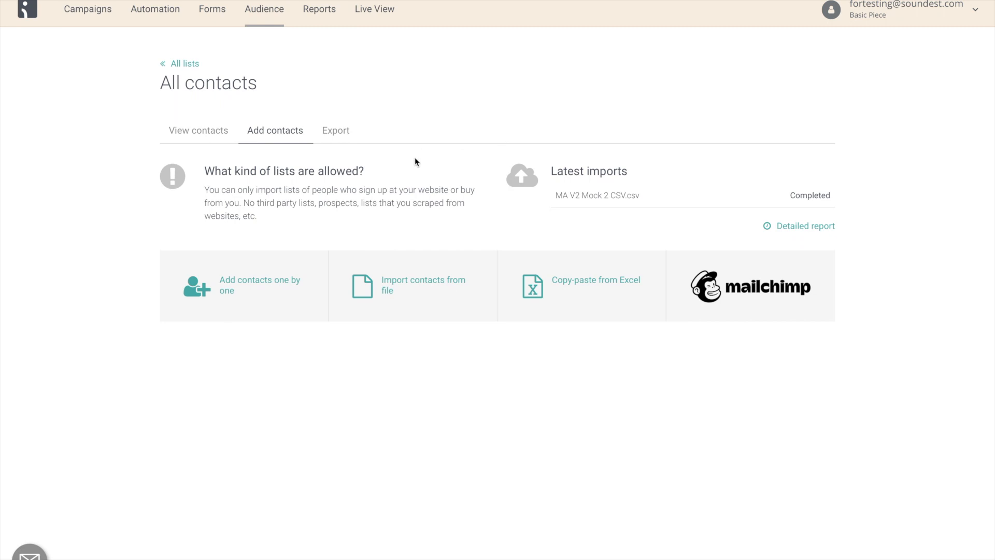
{"action": "mouse_move", "coordinate": [281, 305]}
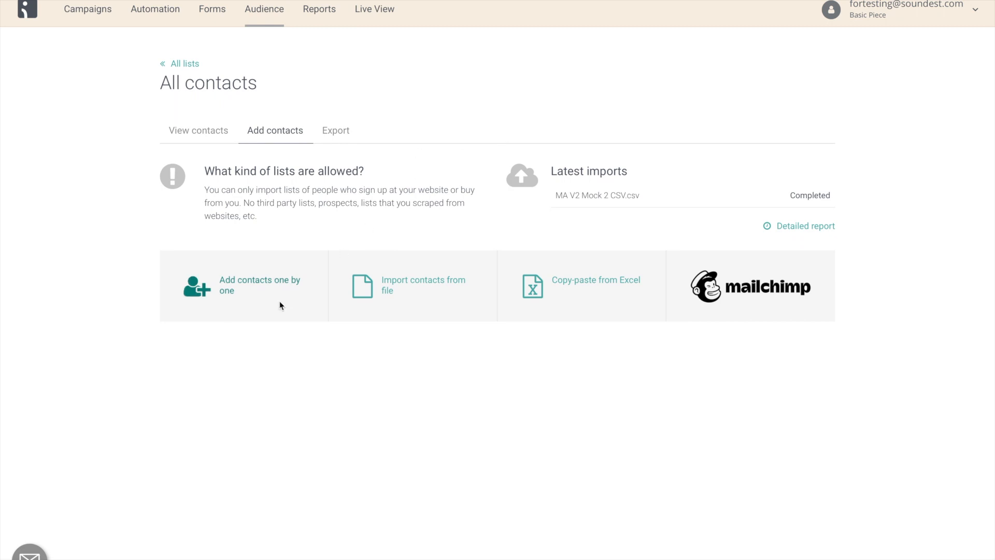
{"action": "mouse_move", "coordinate": [558, 295]}
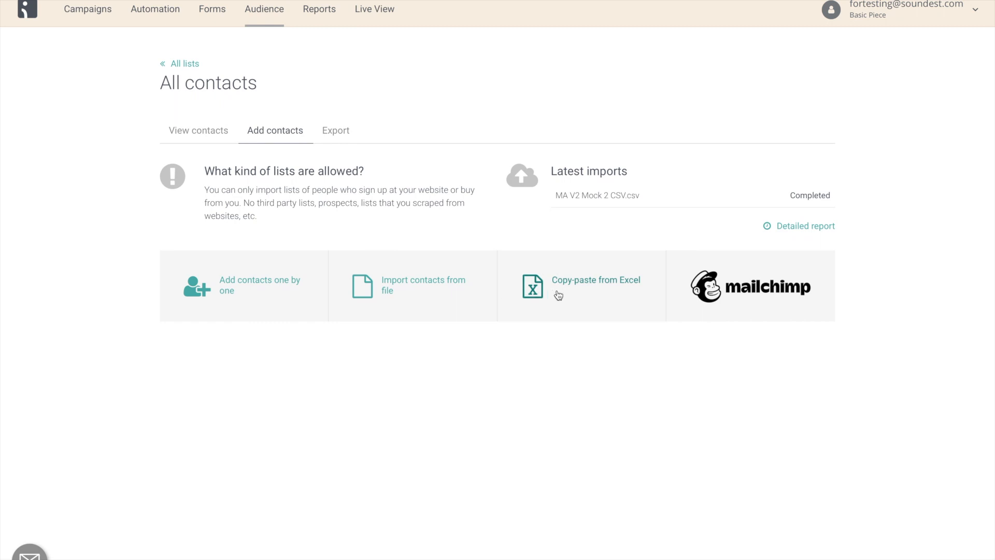
{"action": "mouse_move", "coordinate": [250, 306]}
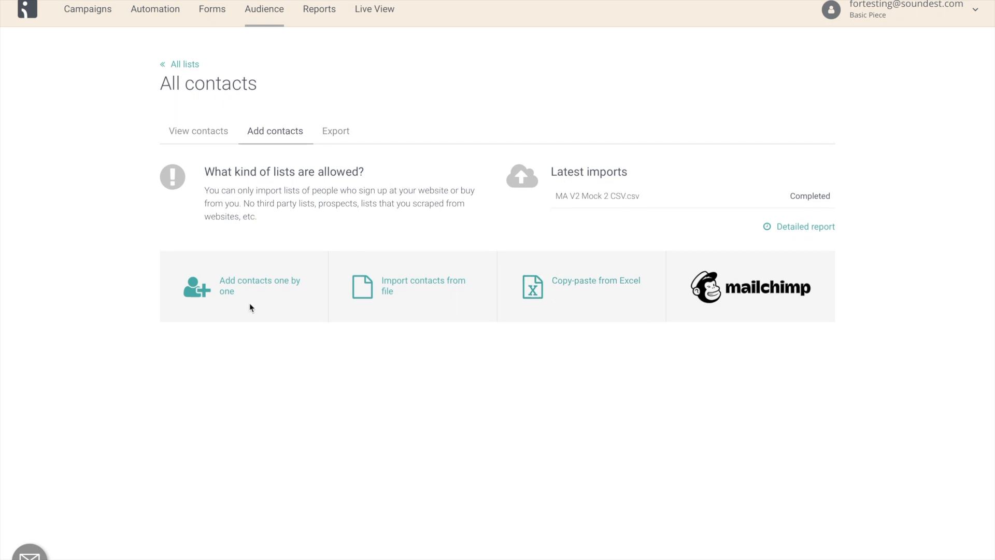
Step: Choose contacts.xlsx as the file to import into the All contacts list
{"action": "left_click", "coordinate": [423, 285]}
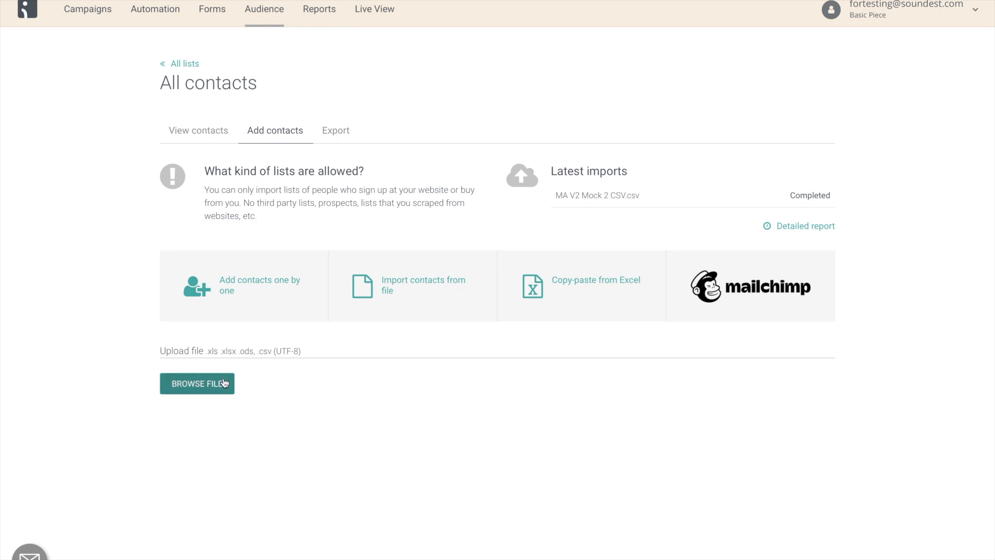
{"action": "left_click", "coordinate": [197, 383]}
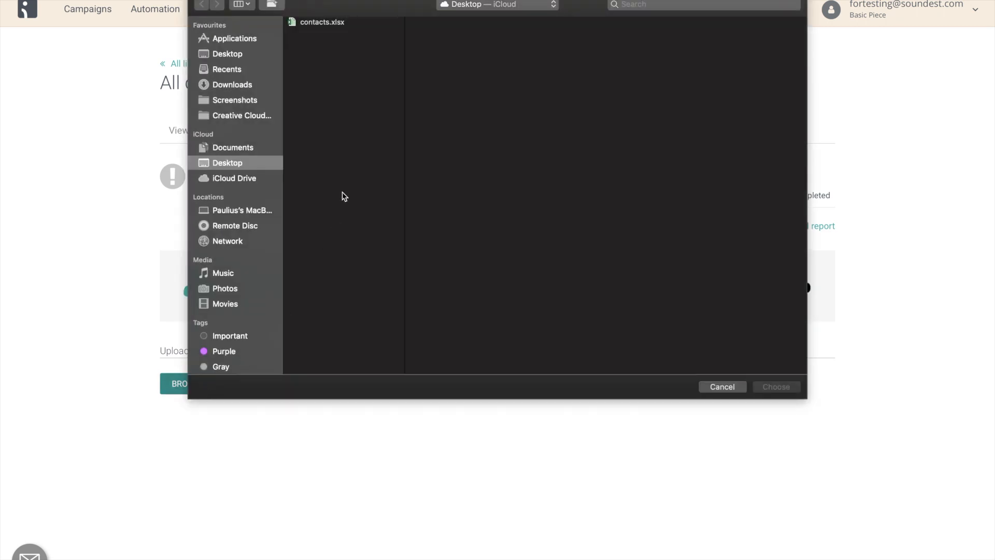
{"action": "left_click", "coordinate": [321, 21]}
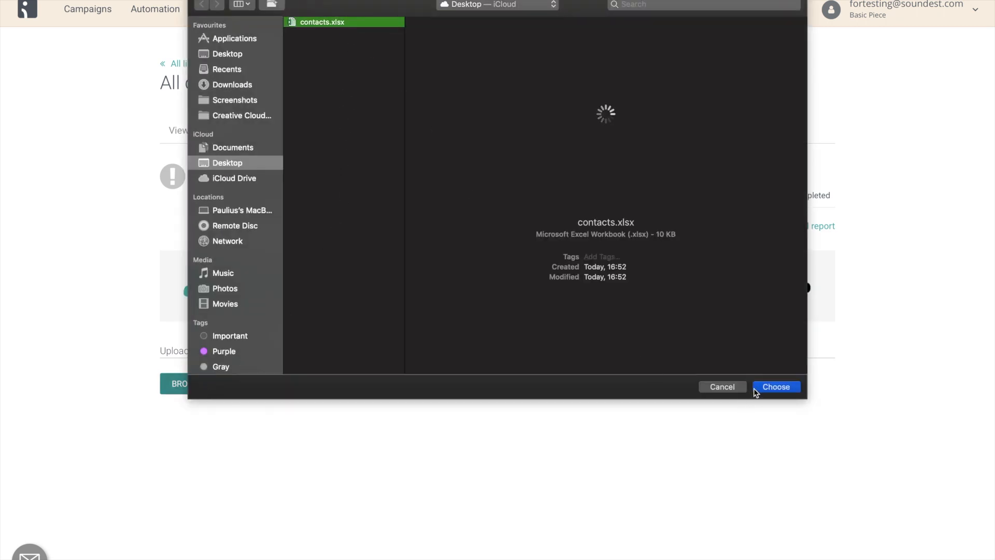
{"action": "left_click", "coordinate": [776, 387]}
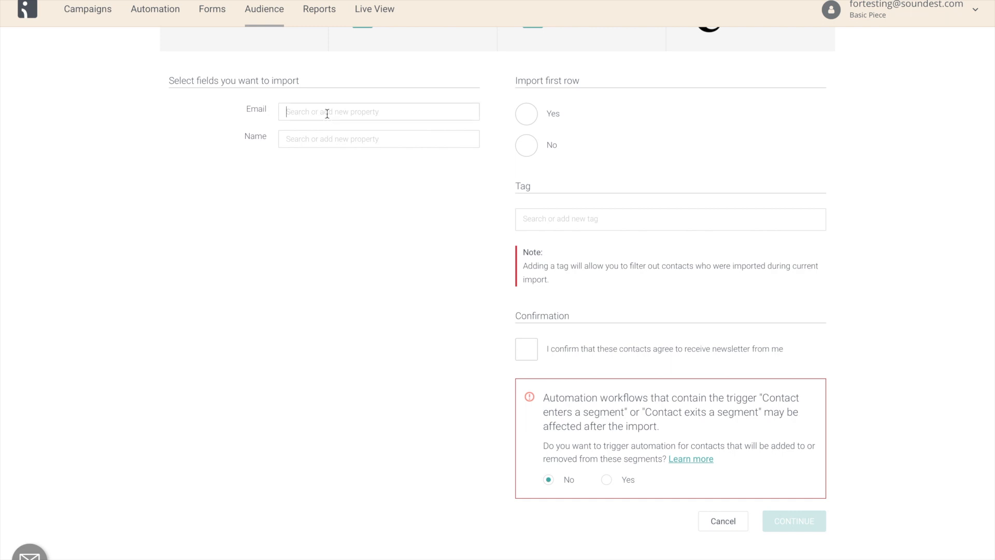
Step: Map Email to Email address and Name to First name, and skip the first row
{"action": "left_click", "coordinate": [378, 112]}
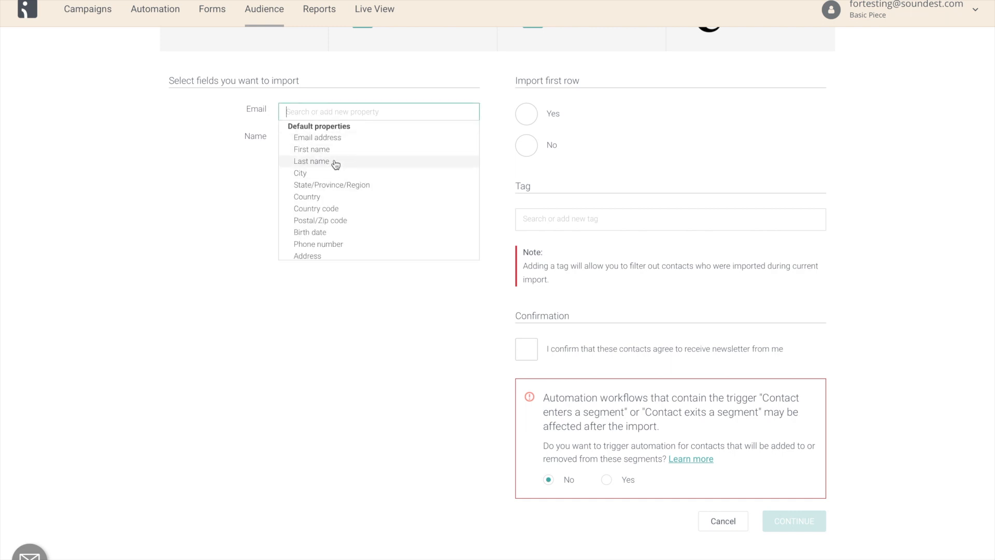
{"action": "left_click", "coordinate": [317, 137]}
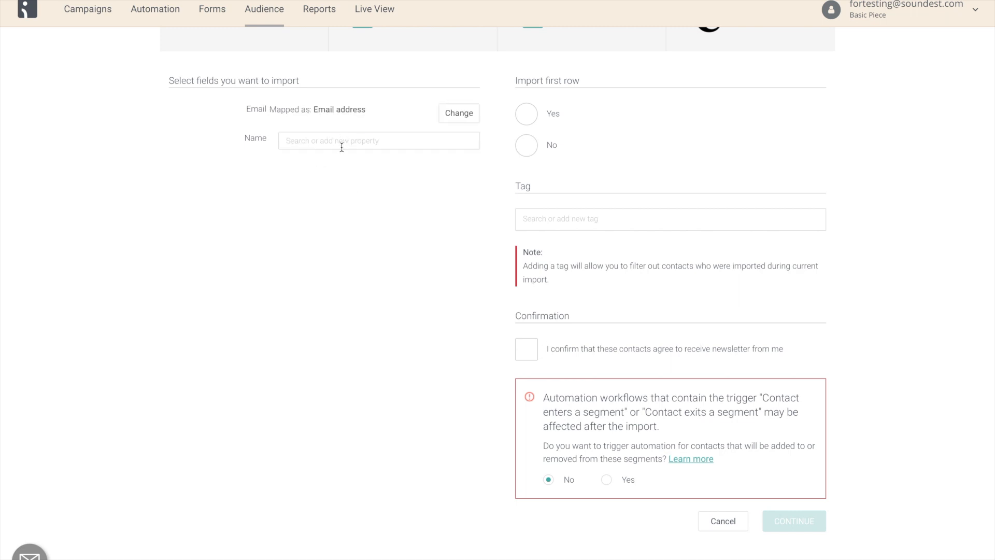
{"action": "left_click", "coordinate": [378, 140]}
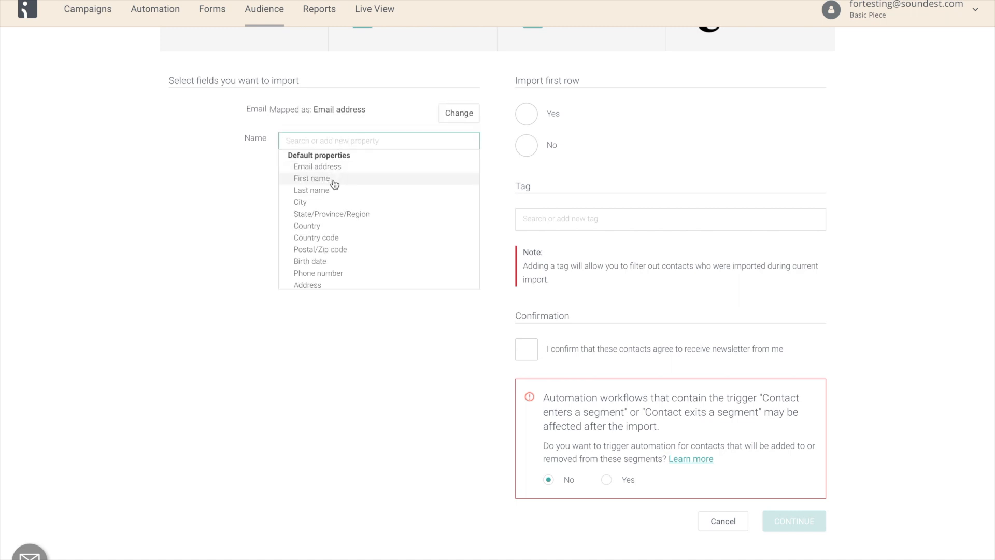
{"action": "left_click", "coordinate": [312, 178]}
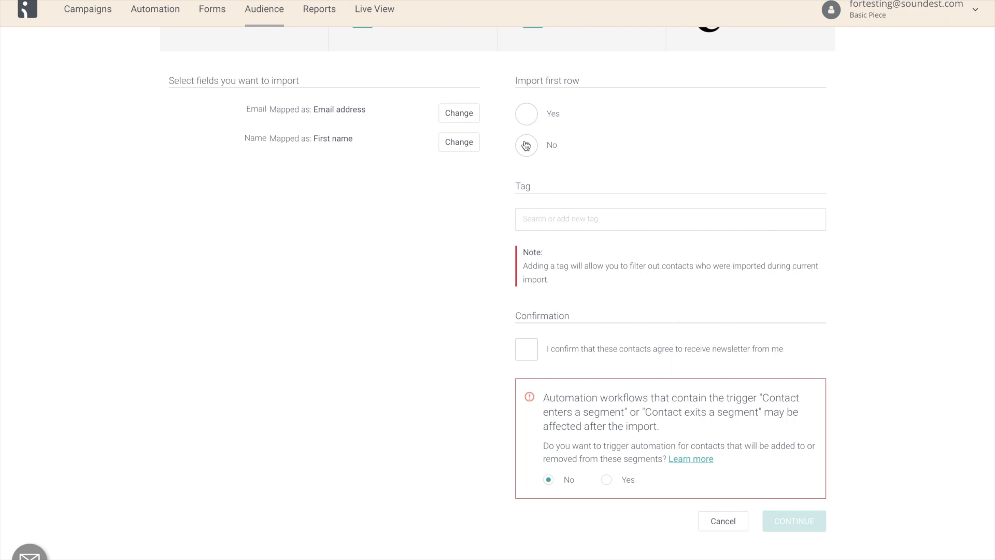
{"action": "left_click", "coordinate": [526, 145]}
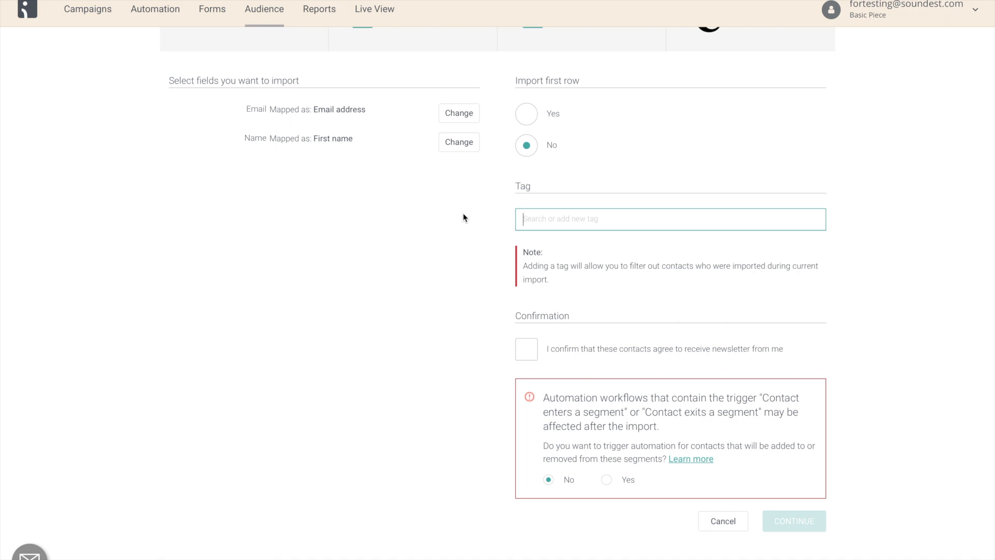
Step: Add tag import-0528 with a segment created from it and confirm newsletter consent
{"action": "type", "text": "import-0528"}
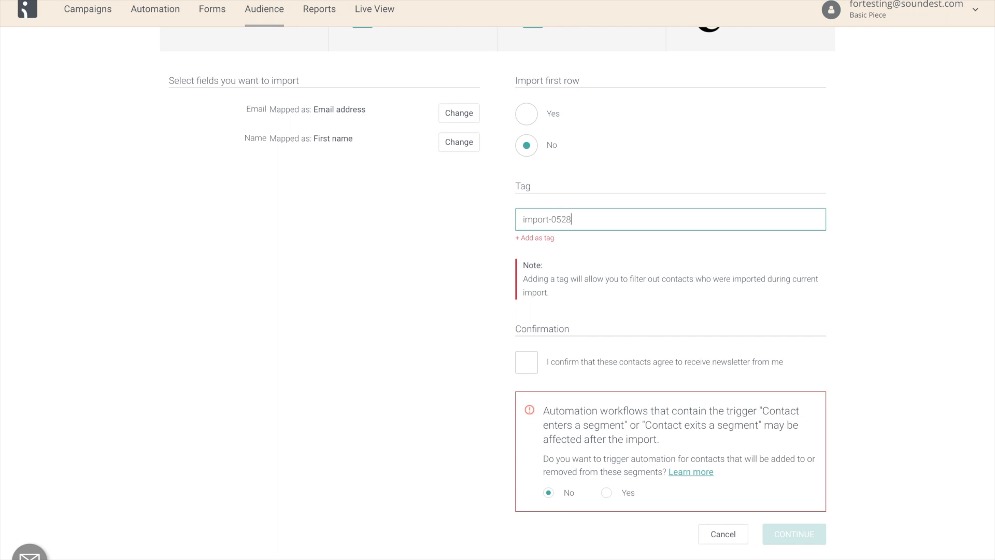
{"action": "mouse_move", "coordinate": [538, 240]}
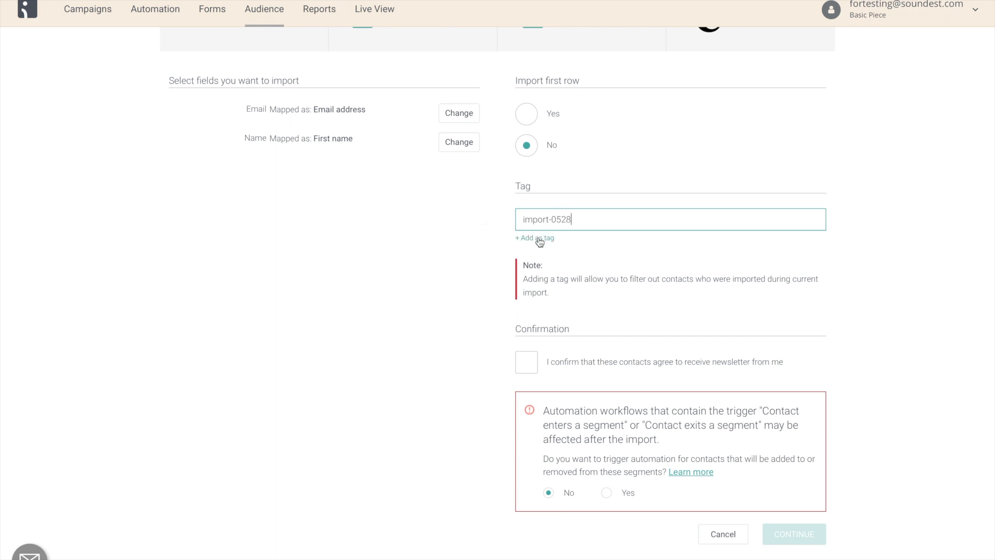
{"action": "left_click", "coordinate": [534, 238]}
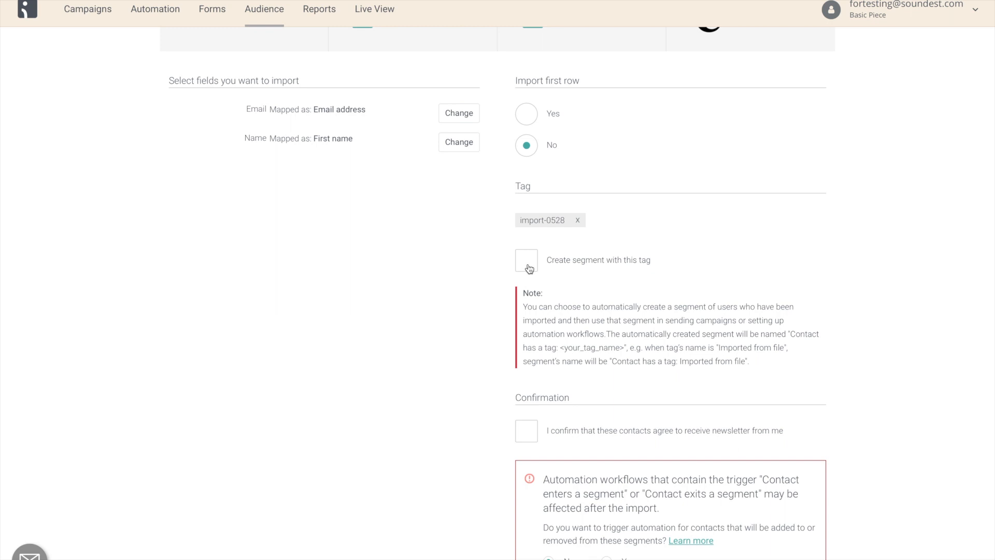
{"action": "left_click", "coordinate": [527, 260]}
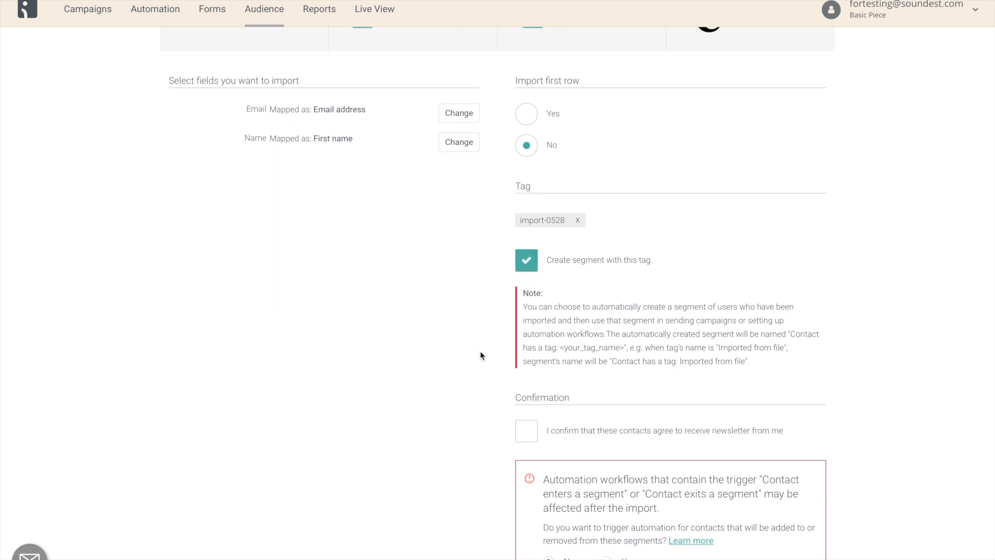
{"action": "left_click", "coordinate": [527, 430]}
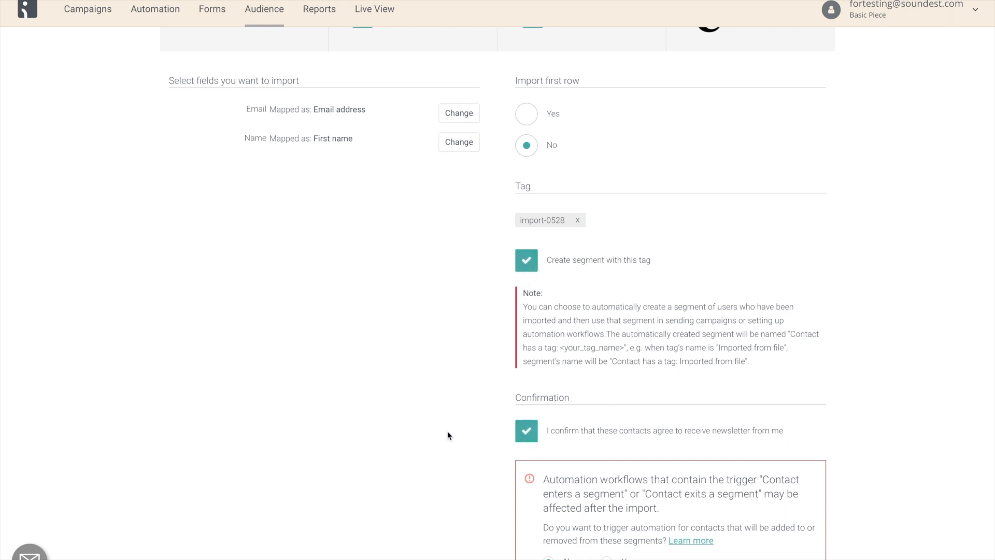
{"action": "scroll", "scroll_direction": "down", "scroll_amount": 3}
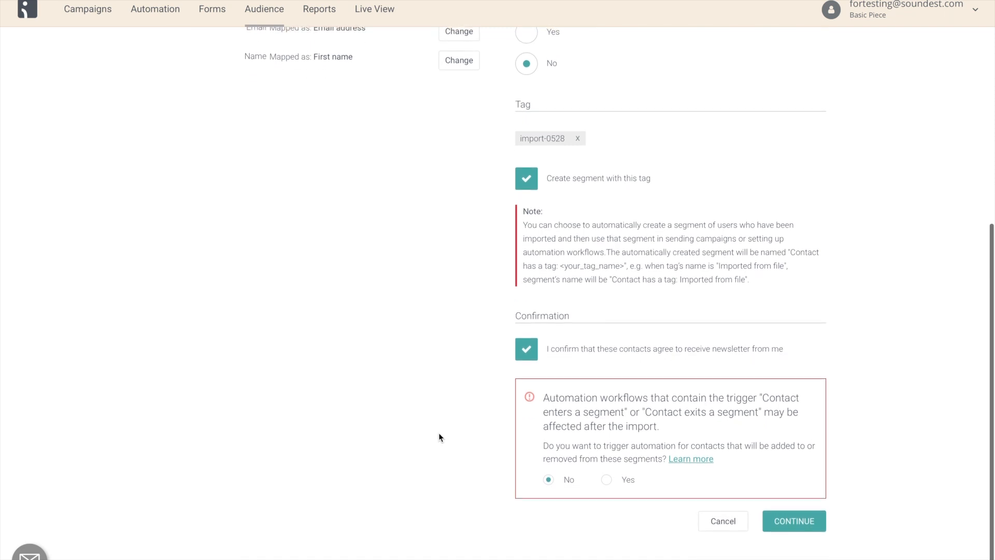
Step: Run the import and view the detailed report showing 5 new contacts, 5/5 good emails
{"action": "left_click", "coordinate": [793, 521]}
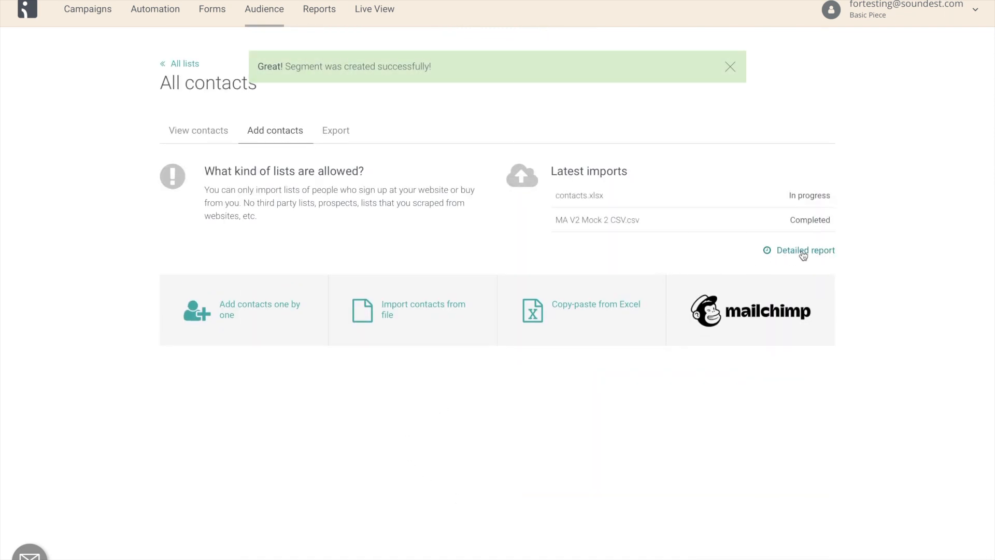
{"action": "left_click", "coordinate": [805, 250]}
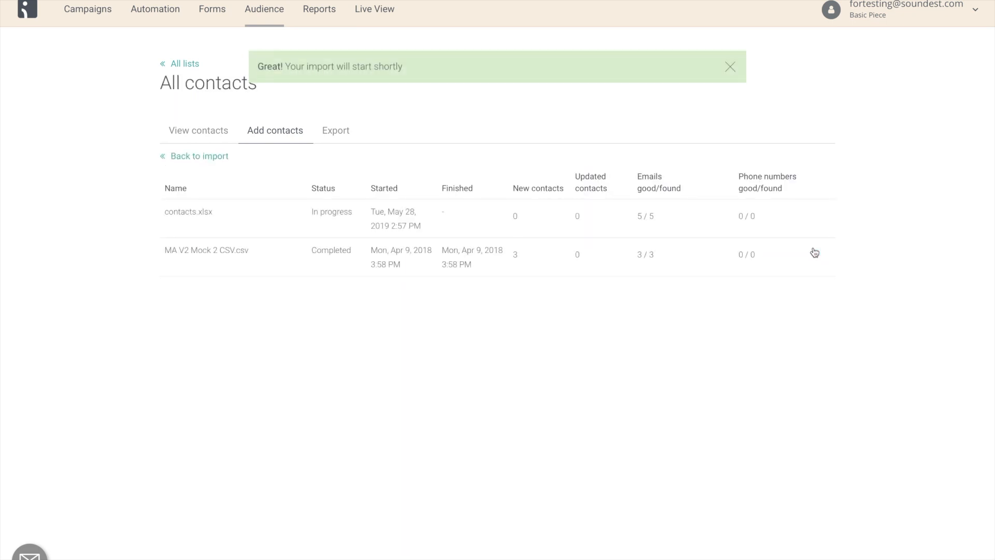
{"action": "left_click", "coordinate": [730, 67]}
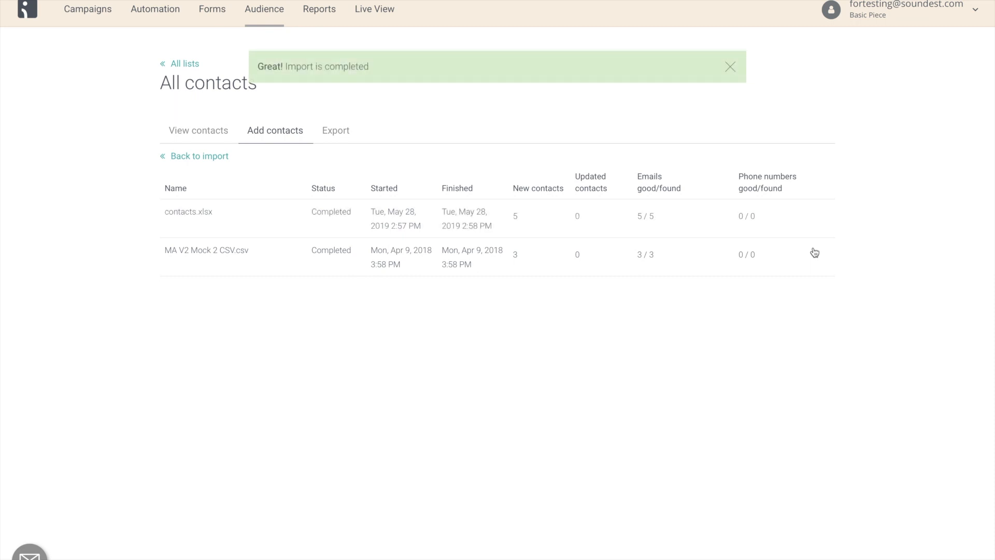
{"action": "left_click", "coordinate": [730, 66]}
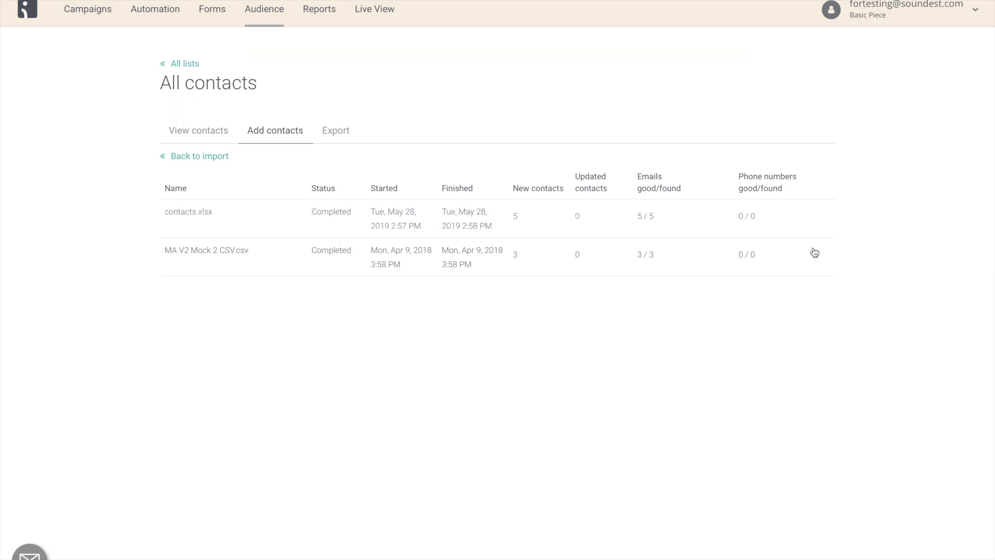
{"action": "mouse_move", "coordinate": [425, 77]}
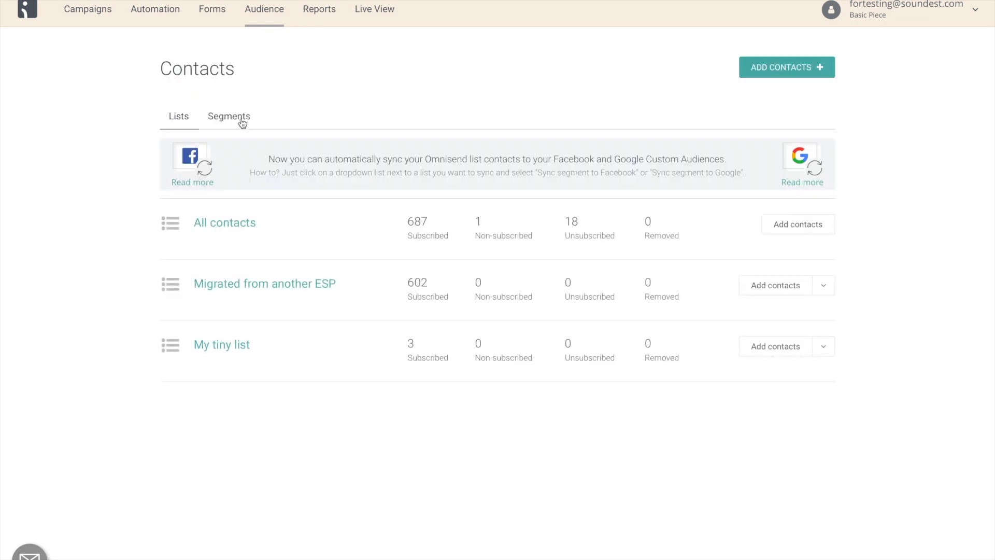
{"action": "left_click", "coordinate": [229, 116]}
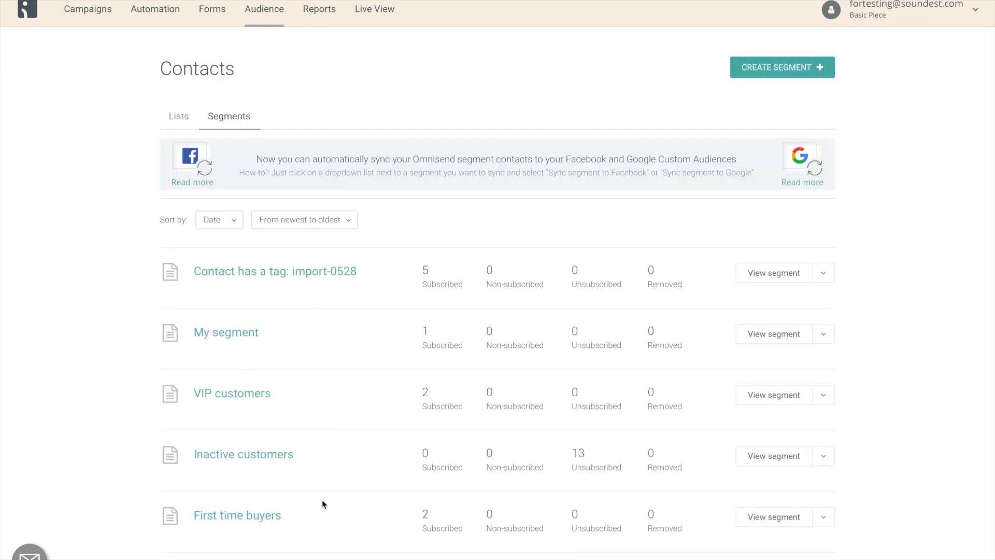
{"action": "mouse_move", "coordinate": [346, 299]}
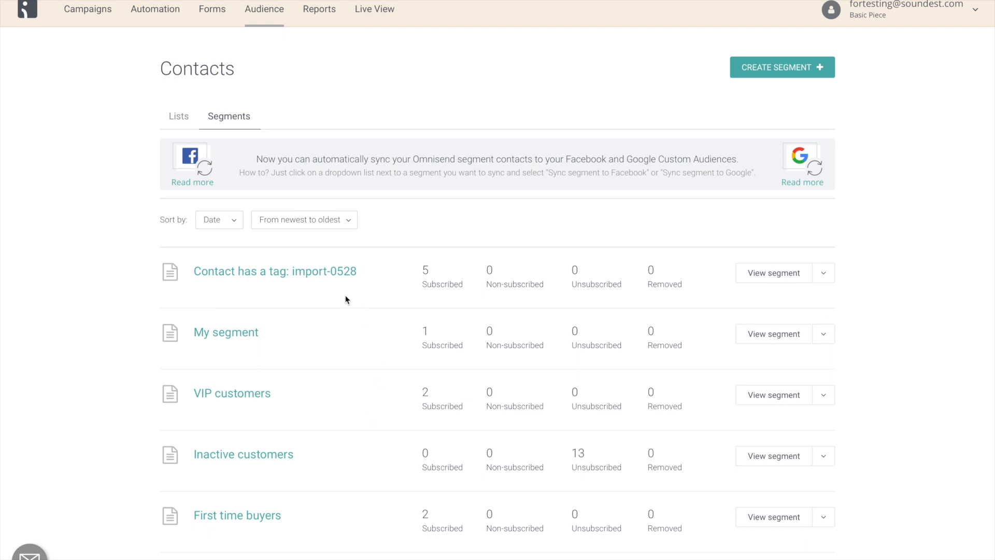
{"action": "mouse_move", "coordinate": [360, 289]}
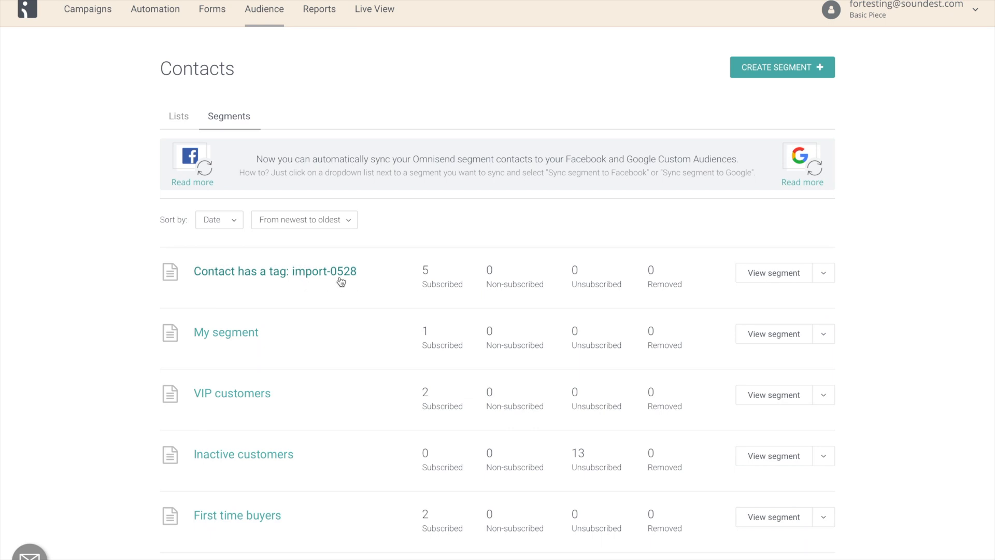
{"action": "mouse_move", "coordinate": [237, 295]}
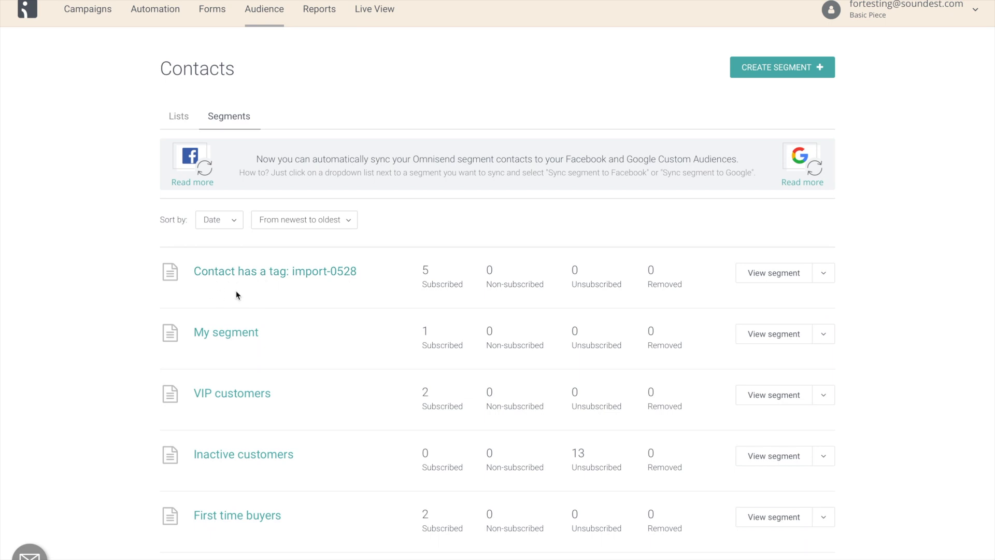
{"action": "mouse_move", "coordinate": [340, 292]}
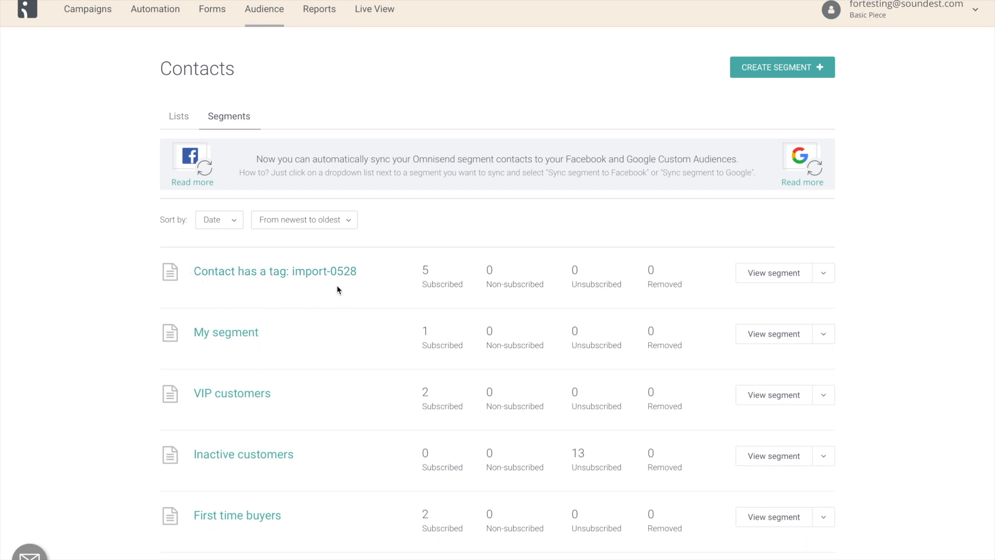
Step: Review the import-0528 segment's contacts, export history and tag rule, then return to adding contacts
{"action": "left_click", "coordinate": [275, 270]}
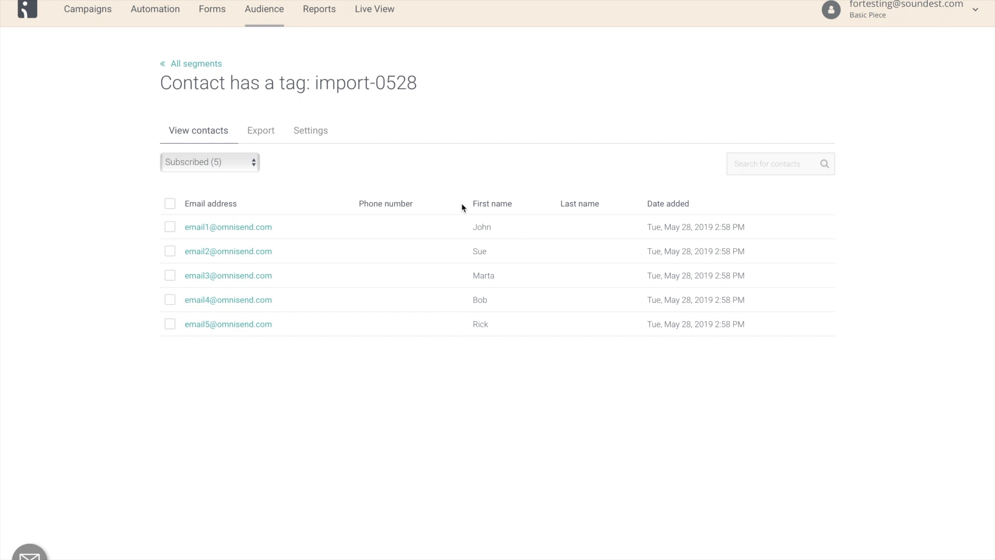
{"action": "mouse_move", "coordinate": [416, 346]}
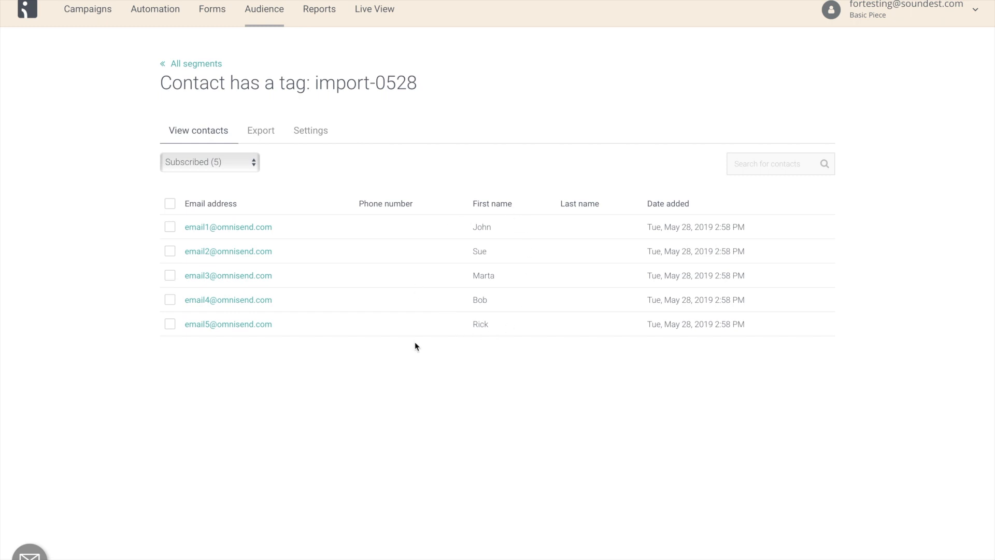
{"action": "mouse_move", "coordinate": [367, 287]}
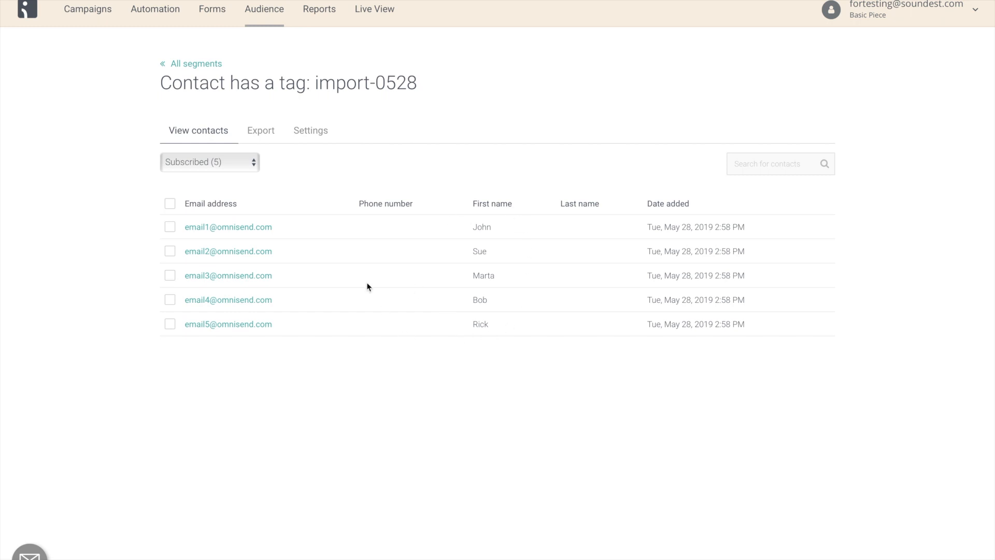
{"action": "left_click", "coordinate": [260, 130]}
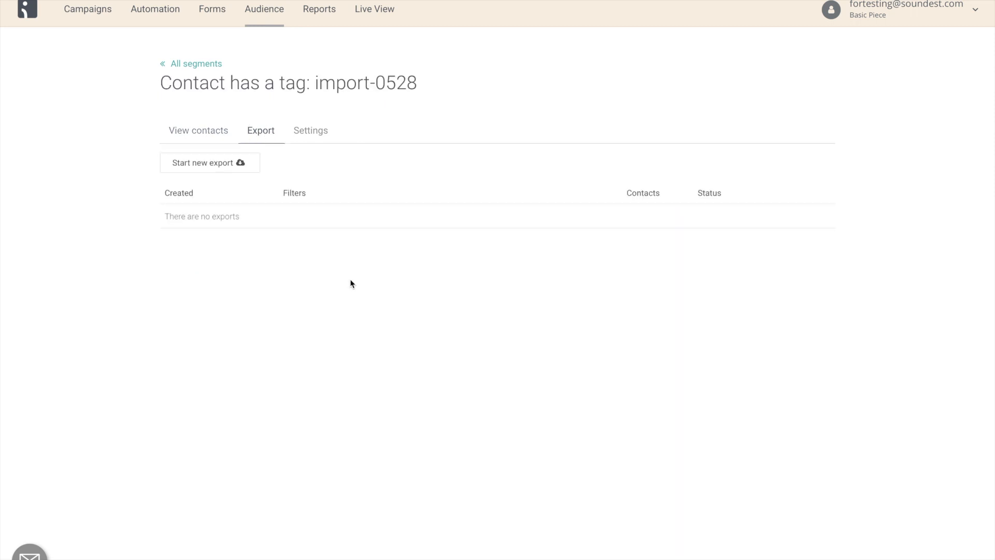
{"action": "left_click", "coordinate": [310, 131]}
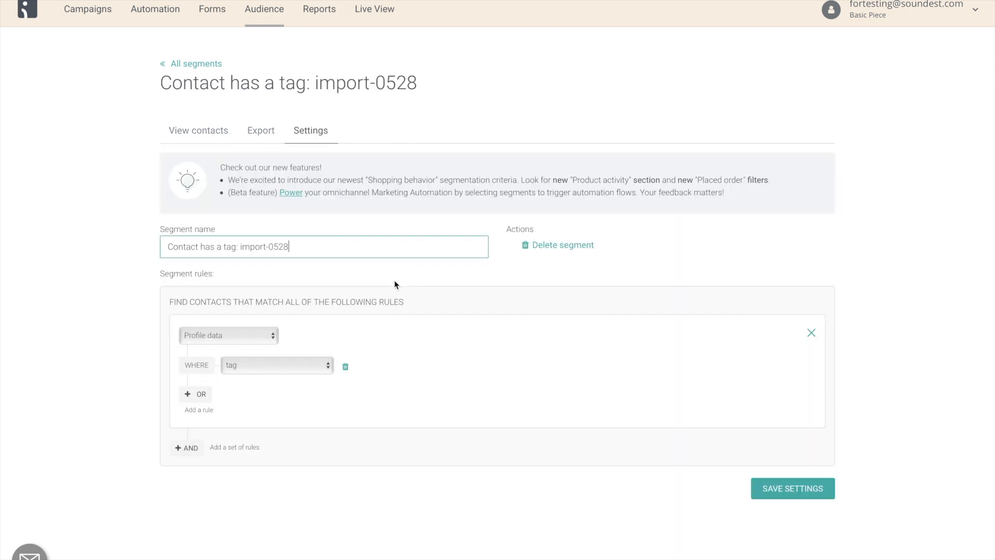
{"action": "left_click", "coordinate": [277, 363]}
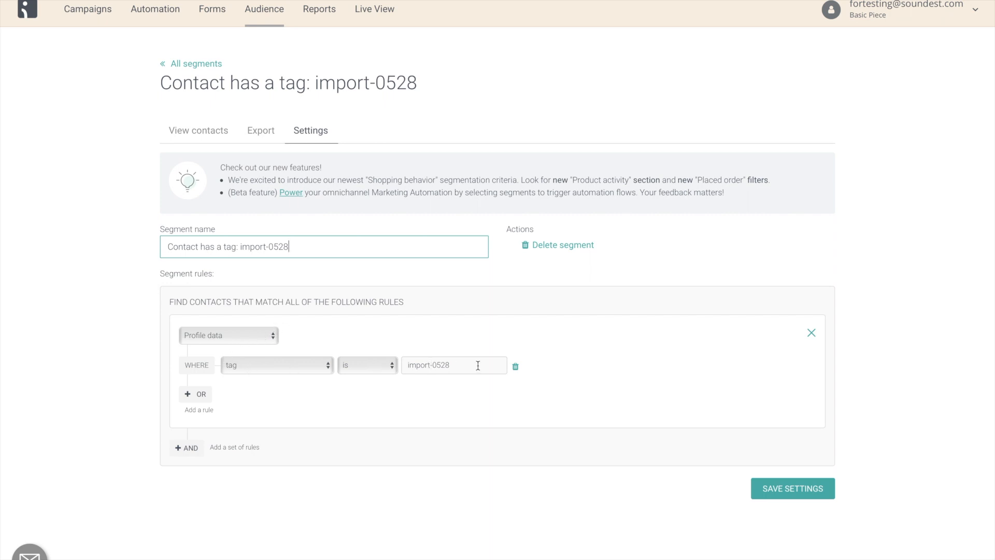
{"action": "left_click", "coordinate": [196, 64]}
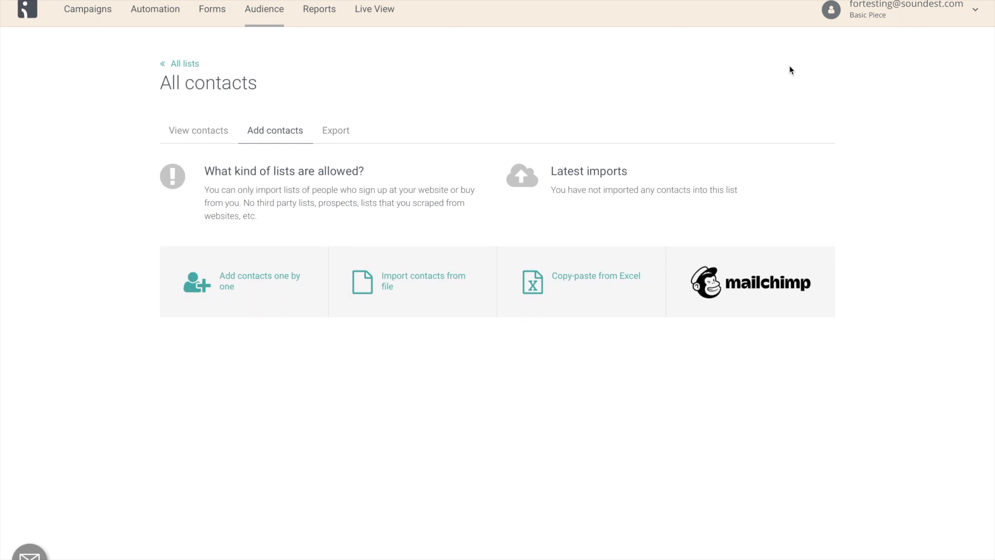
Step: Upload contacts.xlsx again, map Name to First name and skip the first row
{"action": "left_click", "coordinate": [423, 281]}
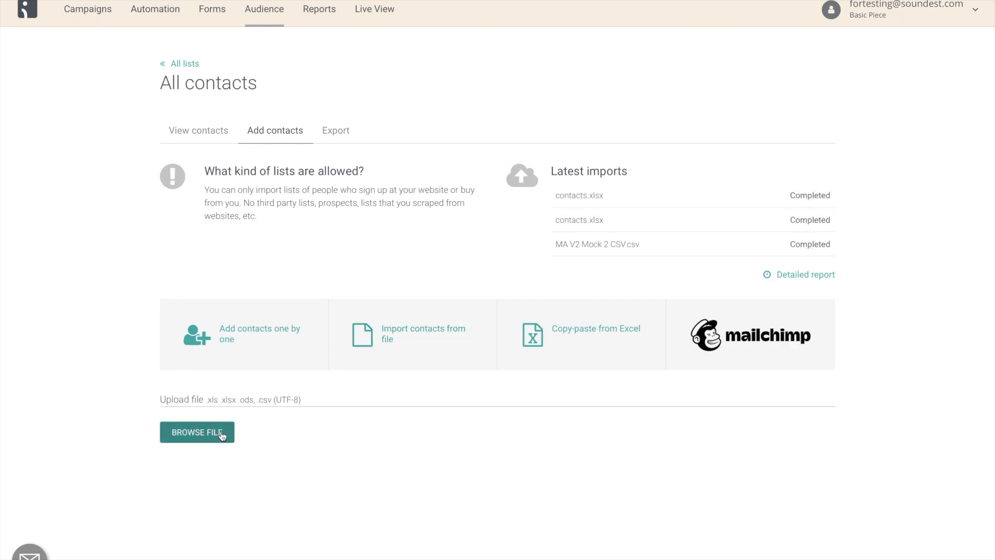
{"action": "left_click", "coordinate": [196, 432]}
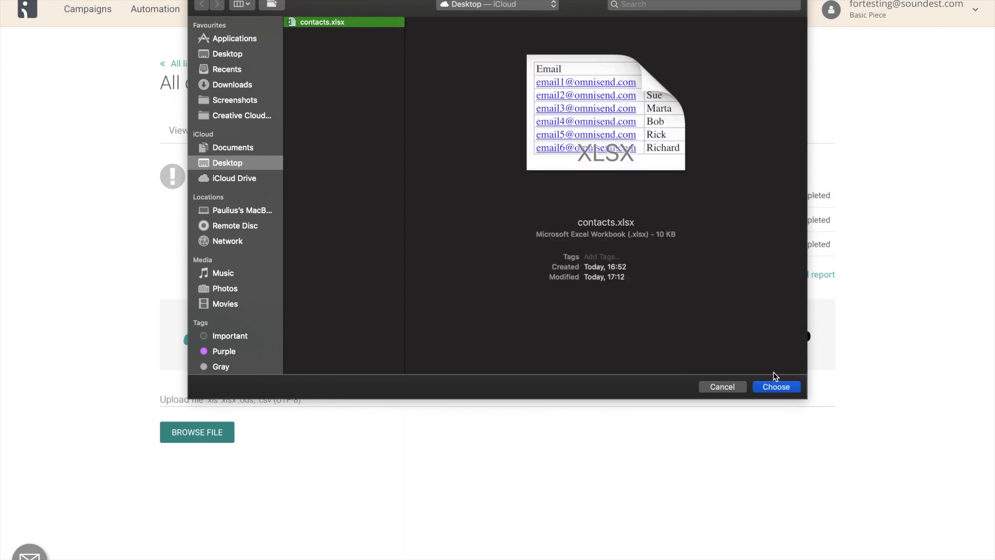
{"action": "left_click", "coordinate": [775, 387]}
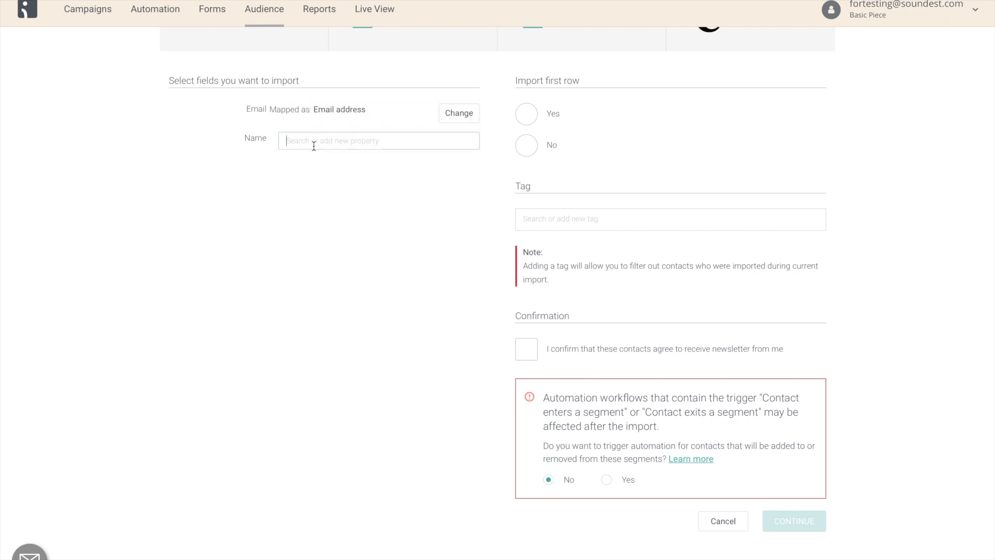
{"action": "left_click", "coordinate": [378, 140]}
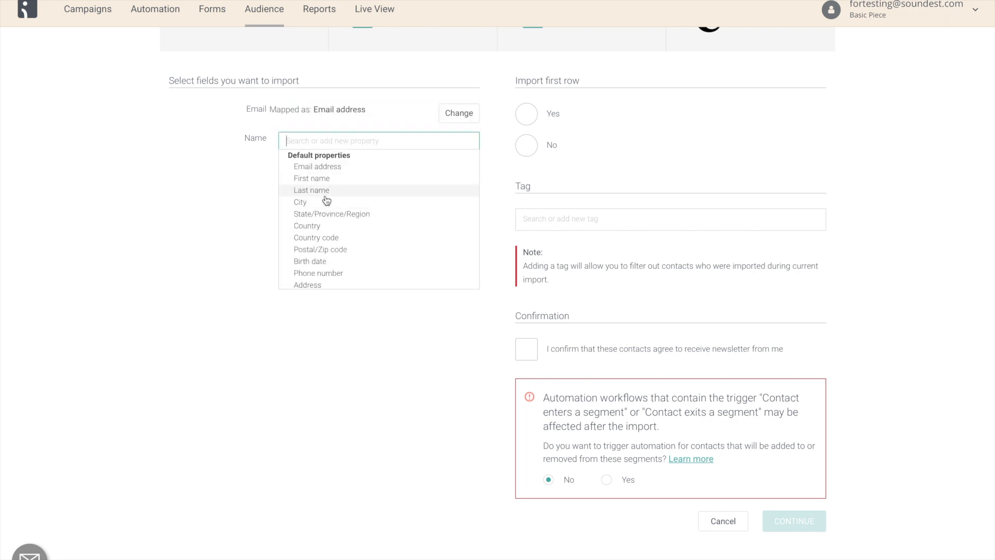
{"action": "left_click", "coordinate": [312, 179]}
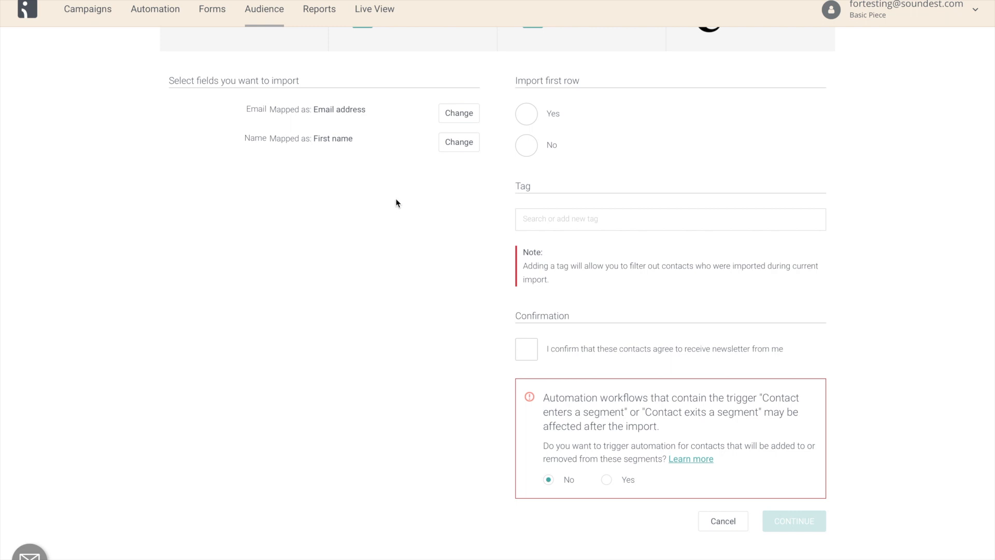
{"action": "left_click", "coordinate": [527, 145]}
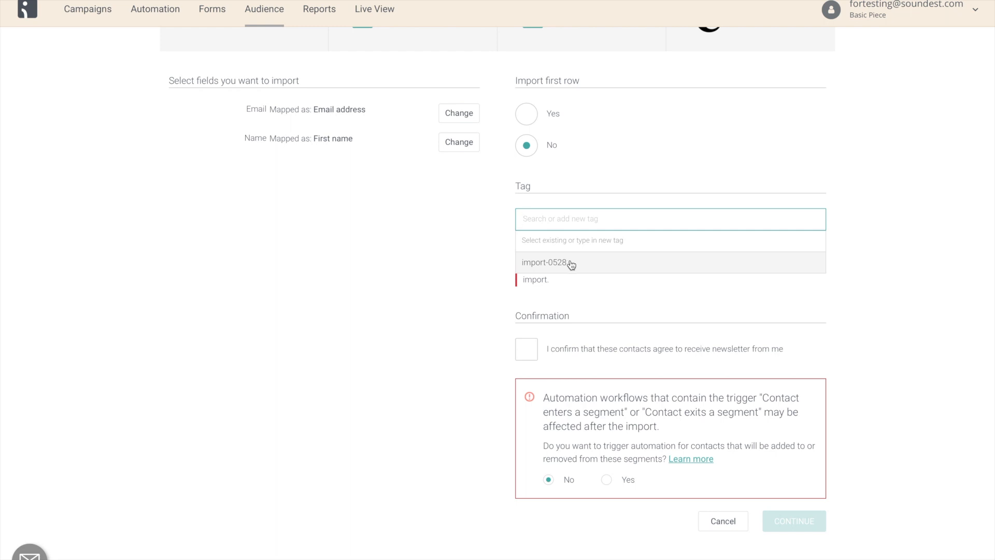
Step: Apply the existing import-0528 tag and confirm the contacts' newsletter consent
{"action": "left_click", "coordinate": [550, 262]}
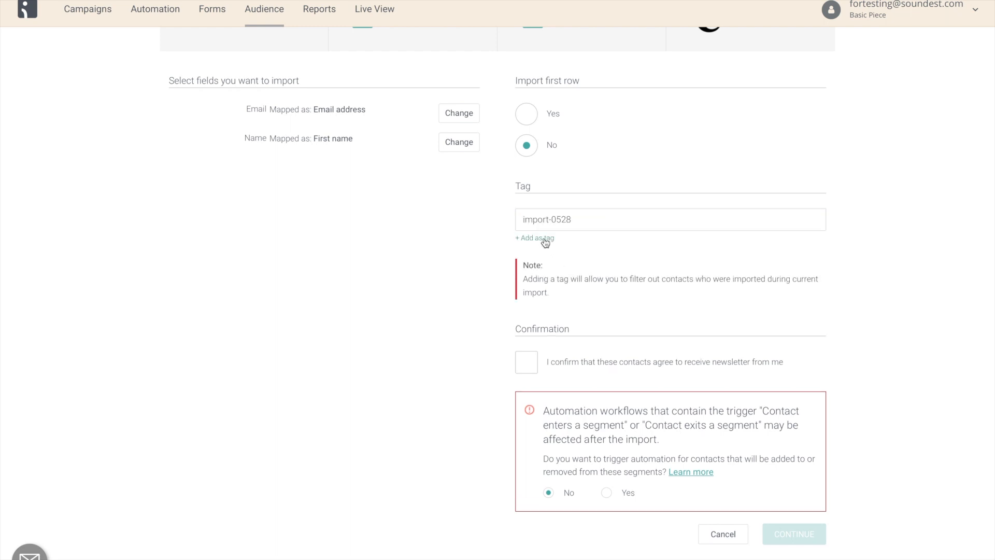
{"action": "left_click", "coordinate": [534, 239]}
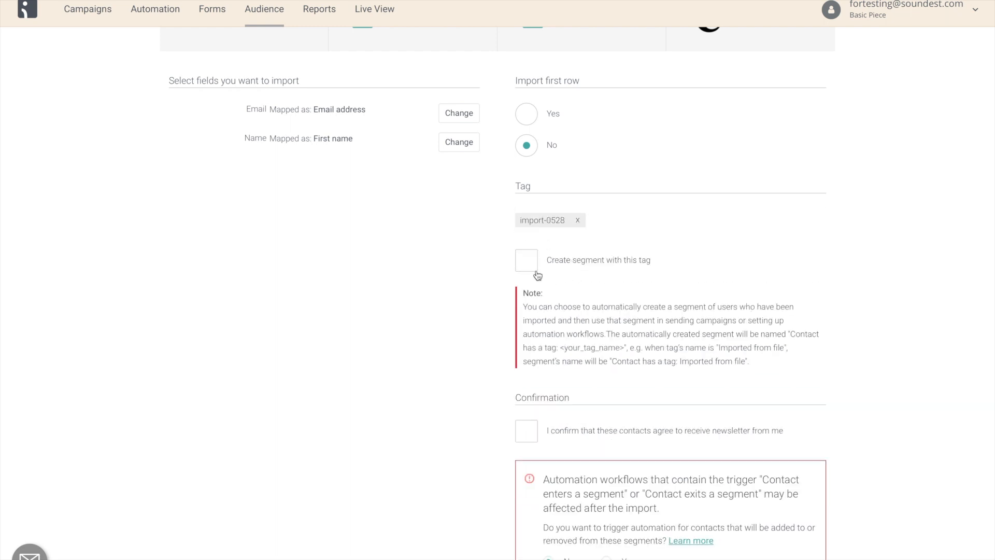
{"action": "mouse_move", "coordinate": [608, 263]}
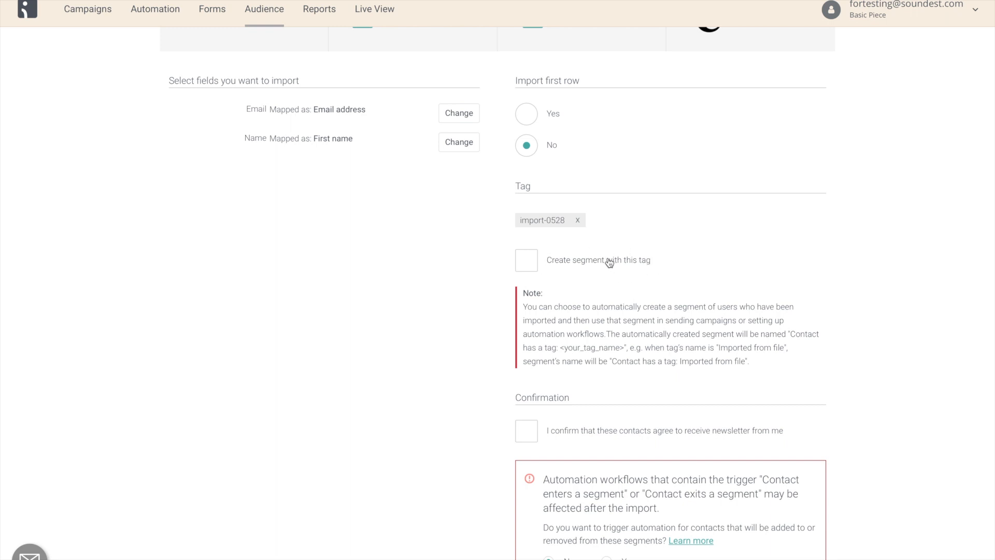
{"action": "scroll", "scroll_direction": "down", "scroll_amount": 3}
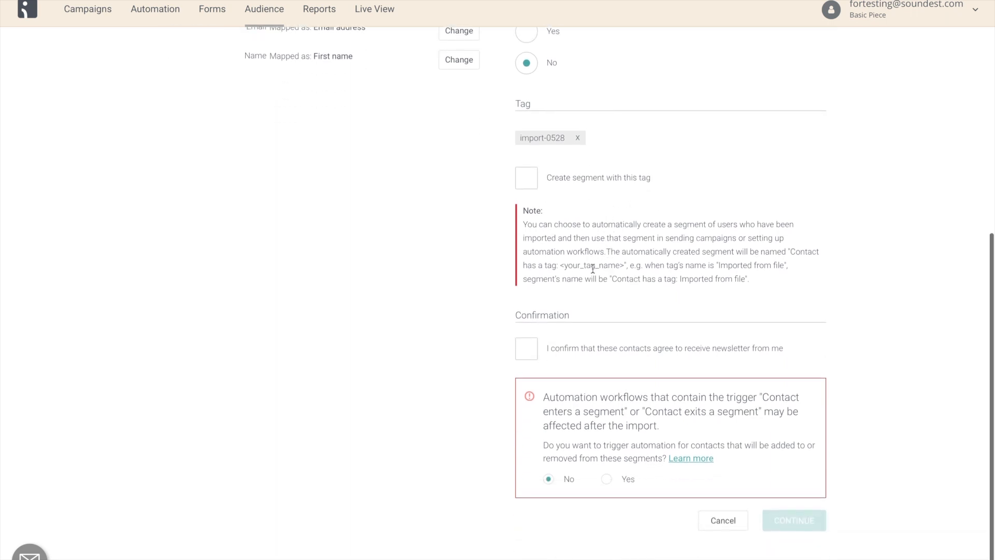
{"action": "left_click", "coordinate": [527, 348]}
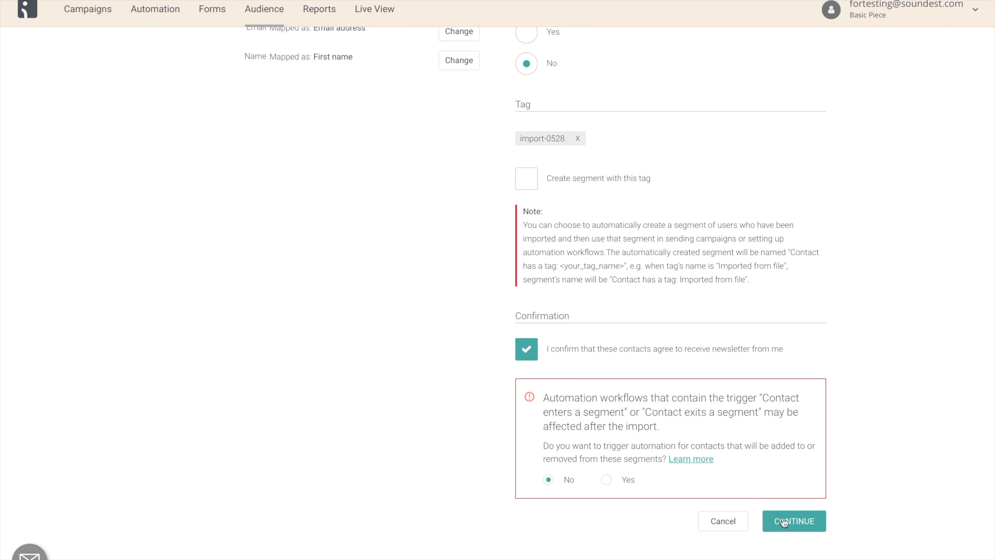
Step: Run the second tagged import so the import-0528 segment reaches 6 contacts
{"action": "left_click", "coordinate": [793, 520]}
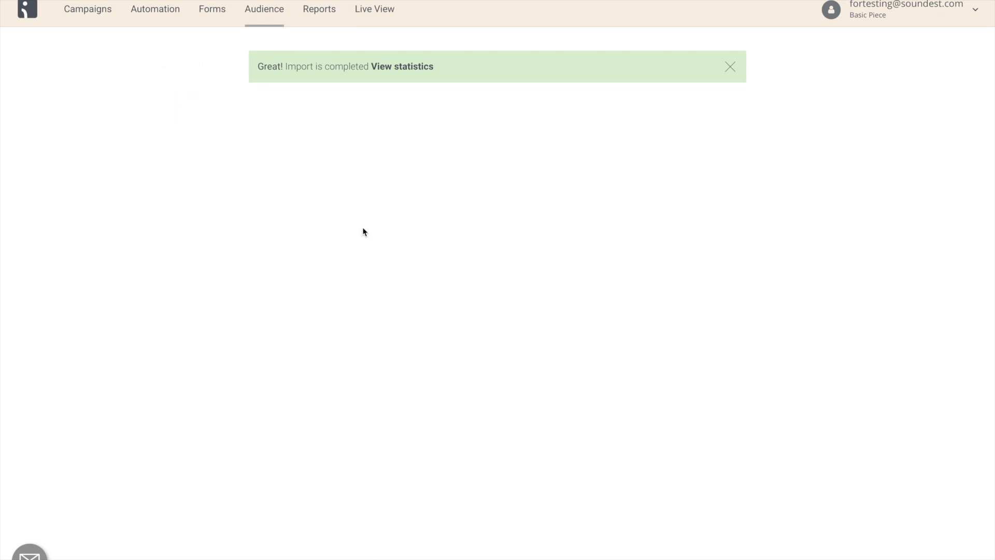
{"action": "mouse_move", "coordinate": [235, 125]}
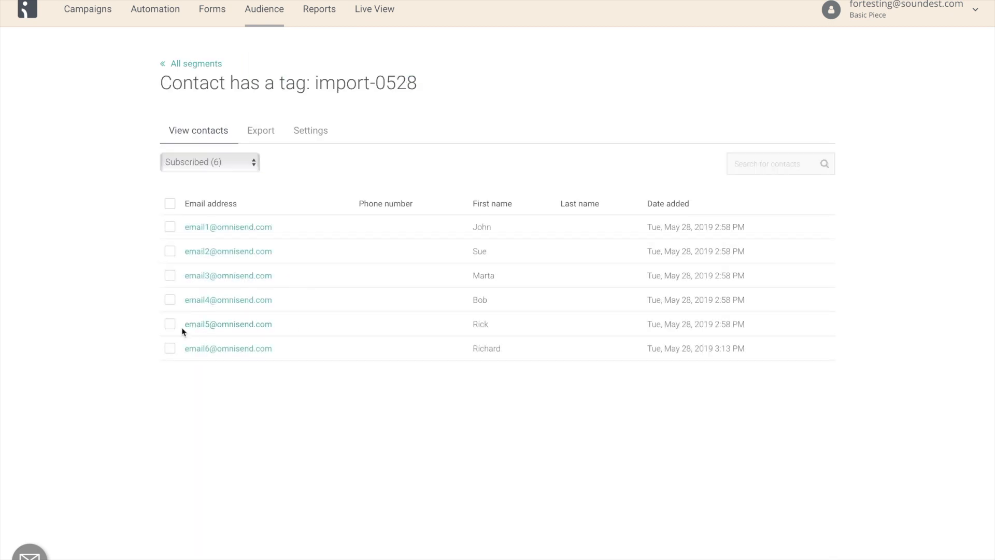
{"action": "mouse_move", "coordinate": [317, 364]}
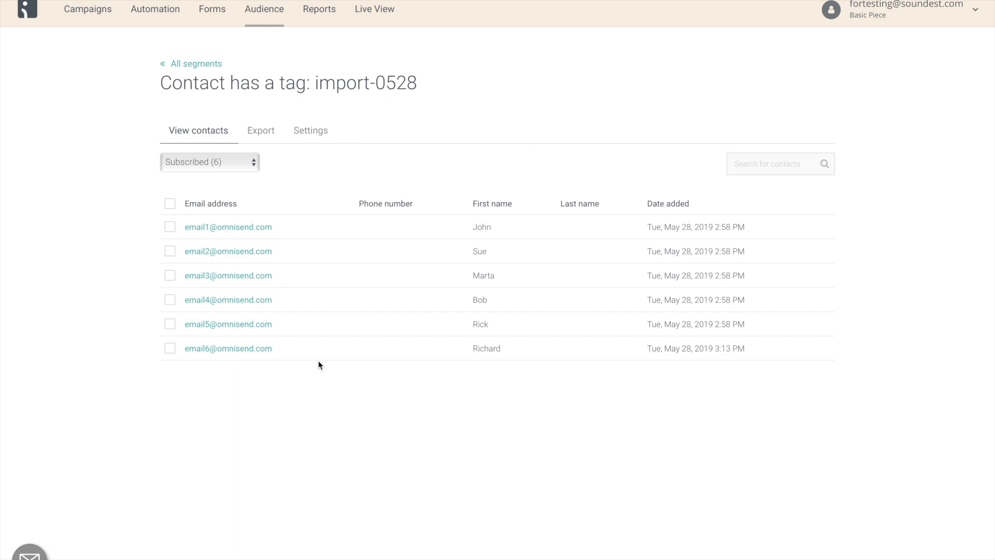
{"action": "mouse_move", "coordinate": [426, 383]}
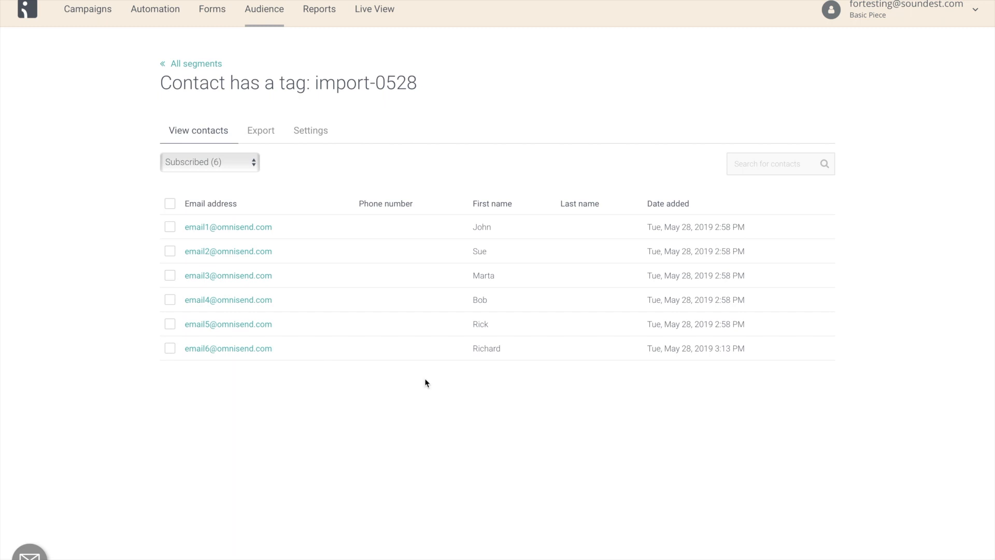